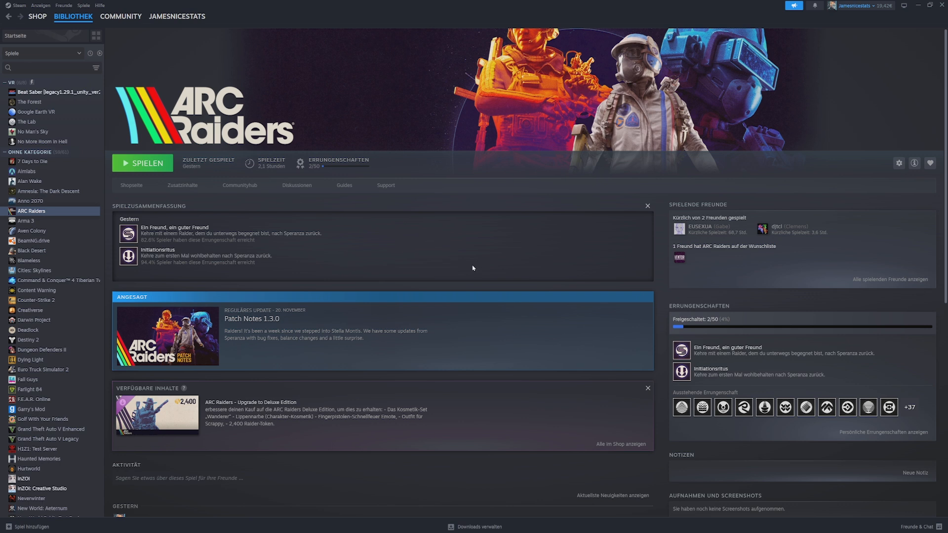
{"action": "mouse_move", "coordinate": [290, 148]}
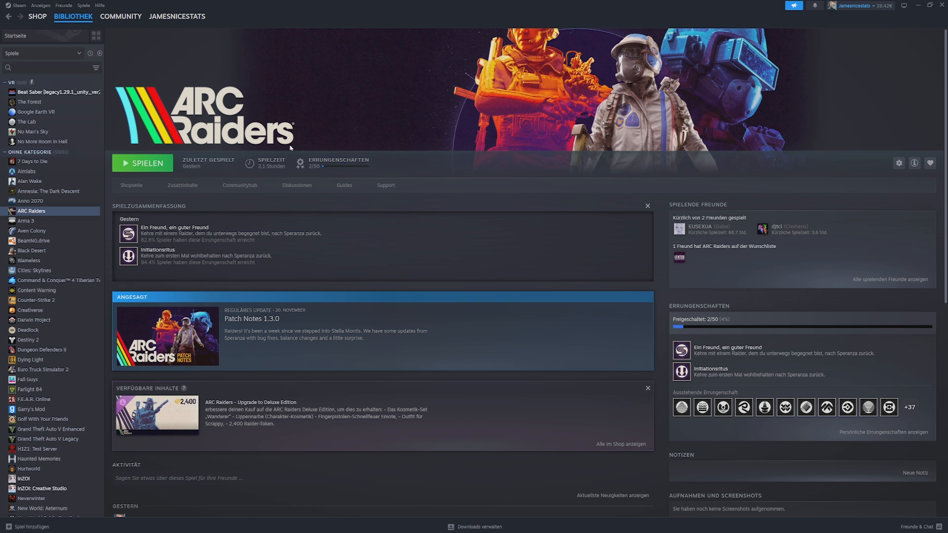
{"action": "mouse_move", "coordinate": [296, 148]}
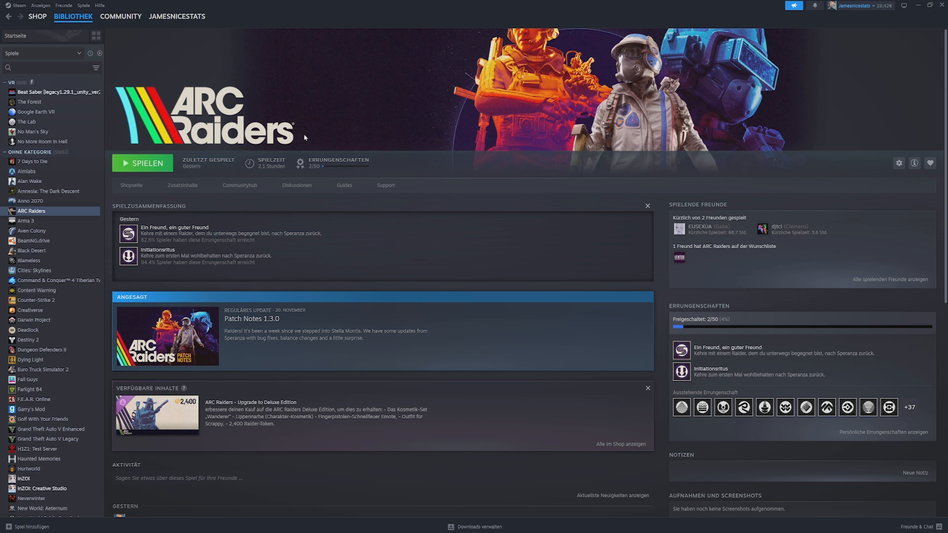
Step: Open the Eigenschaften (Properties) window for ARC Raiders from the Steam library
{"action": "left_click", "coordinate": [73, 16]}
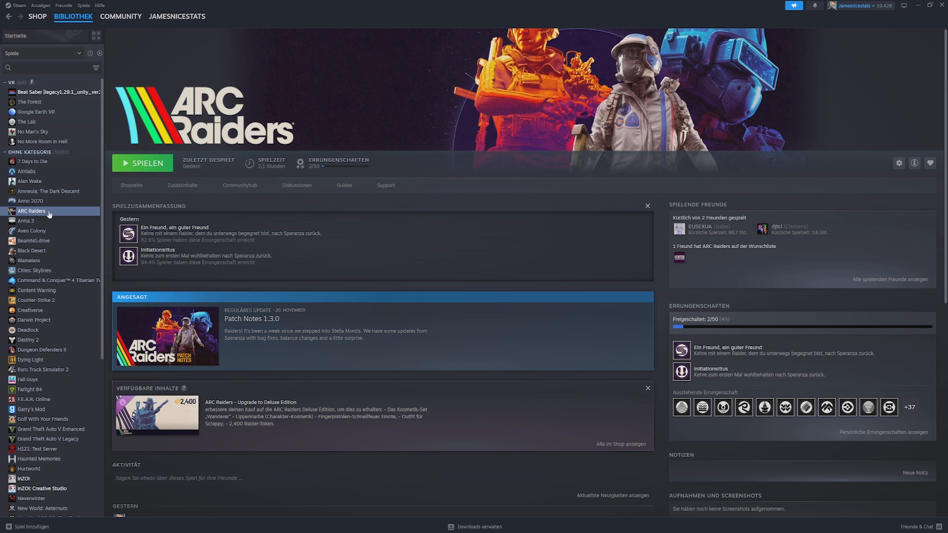
{"action": "mouse_move", "coordinate": [50, 216]}
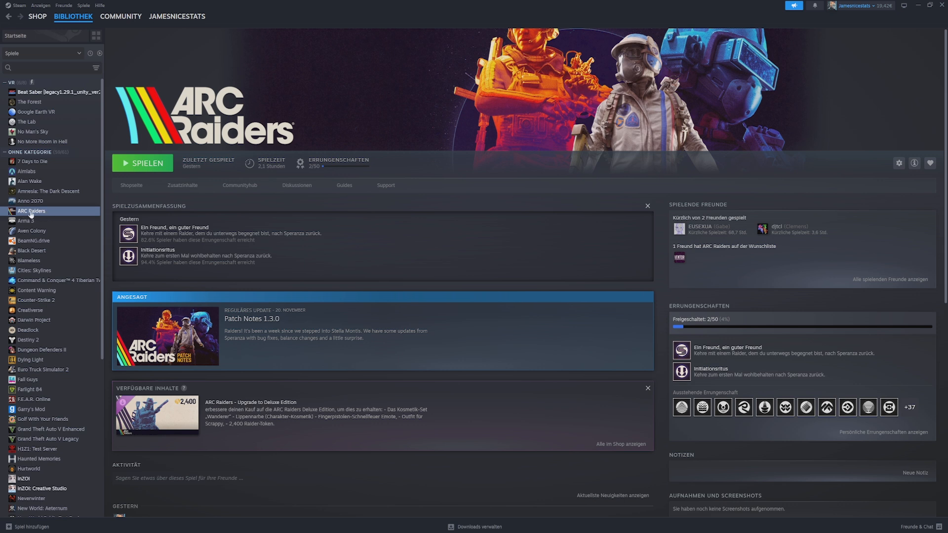
{"action": "right_click", "coordinate": [31, 210]}
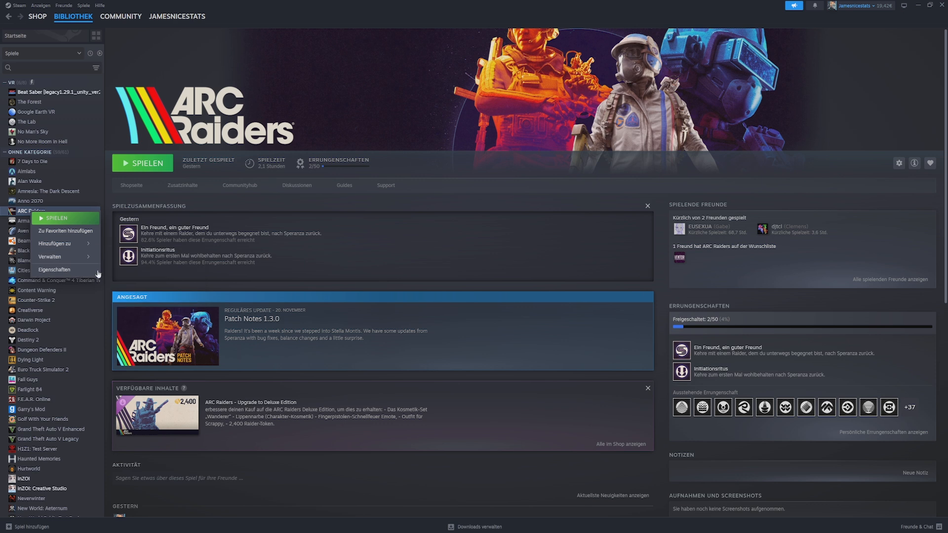
{"action": "left_click", "coordinate": [54, 270]}
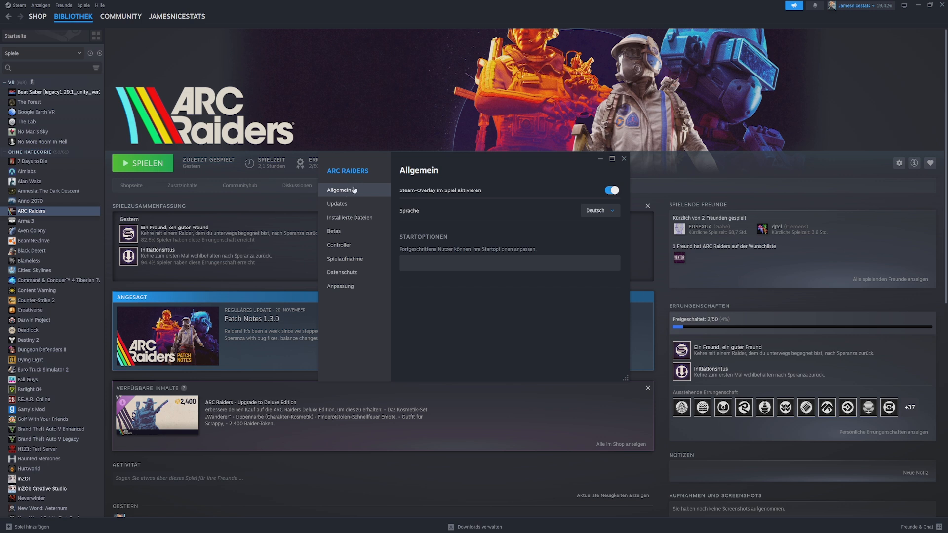
{"action": "mouse_move", "coordinate": [402, 218]}
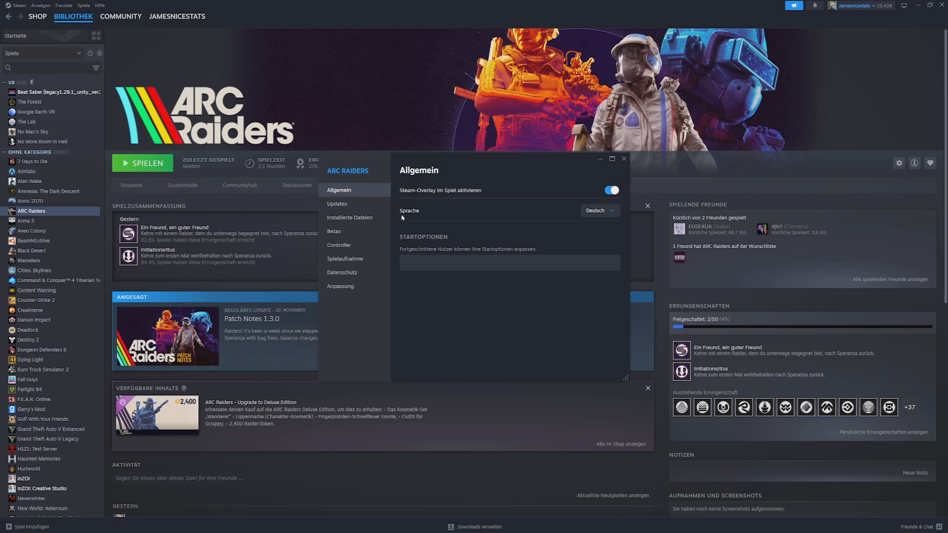
{"action": "mouse_move", "coordinate": [401, 216]}
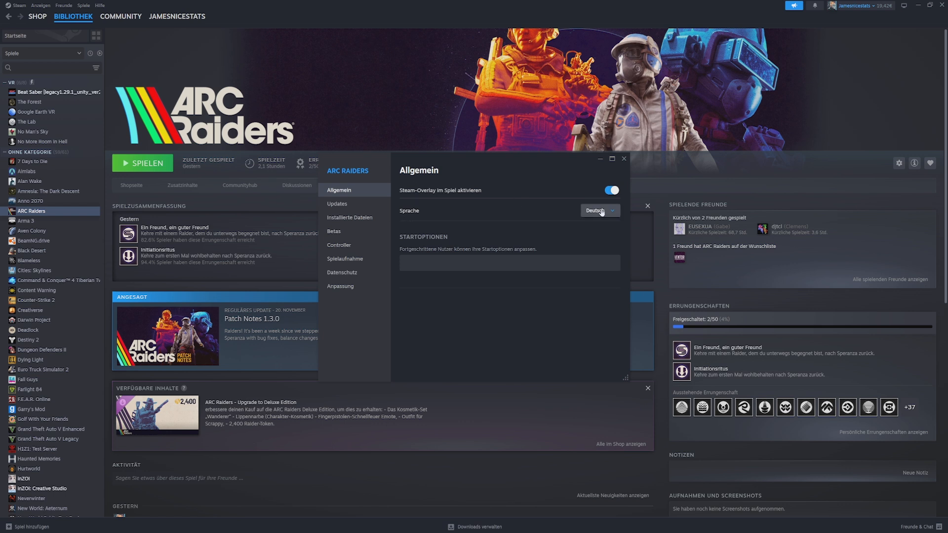
Step: Switch ARC Raiders' Sprache to Englisch, close the properties window, and start the game
{"action": "left_click", "coordinate": [599, 210]}
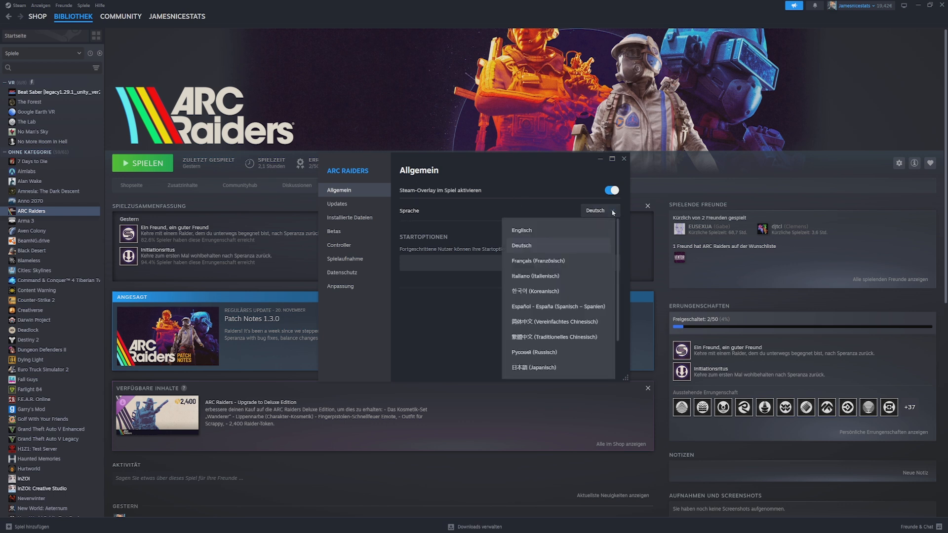
{"action": "mouse_move", "coordinate": [521, 230]}
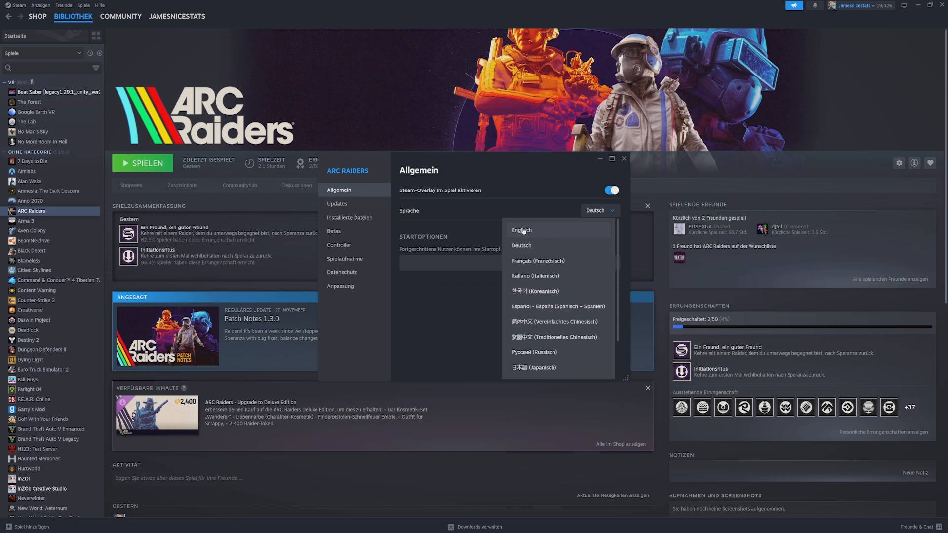
{"action": "left_click", "coordinate": [520, 231]}
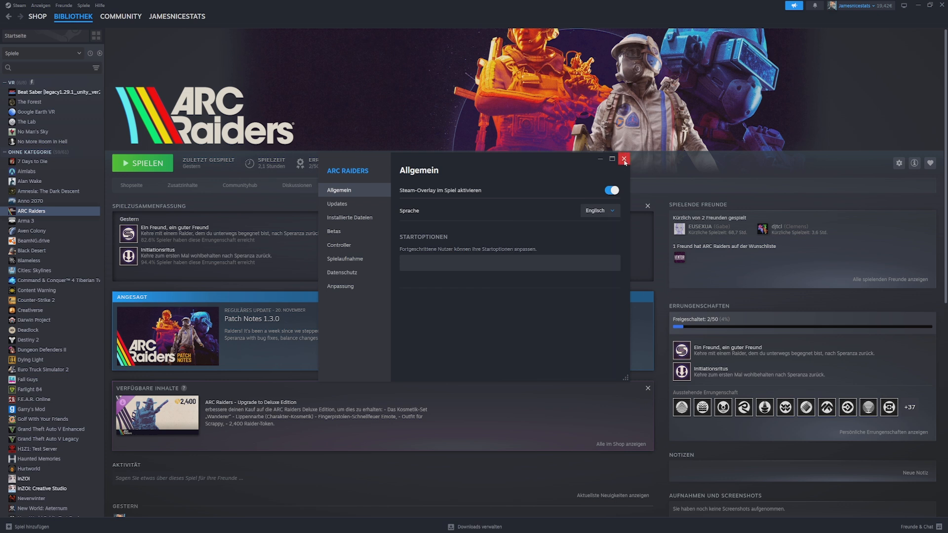
{"action": "left_click", "coordinate": [624, 160]}
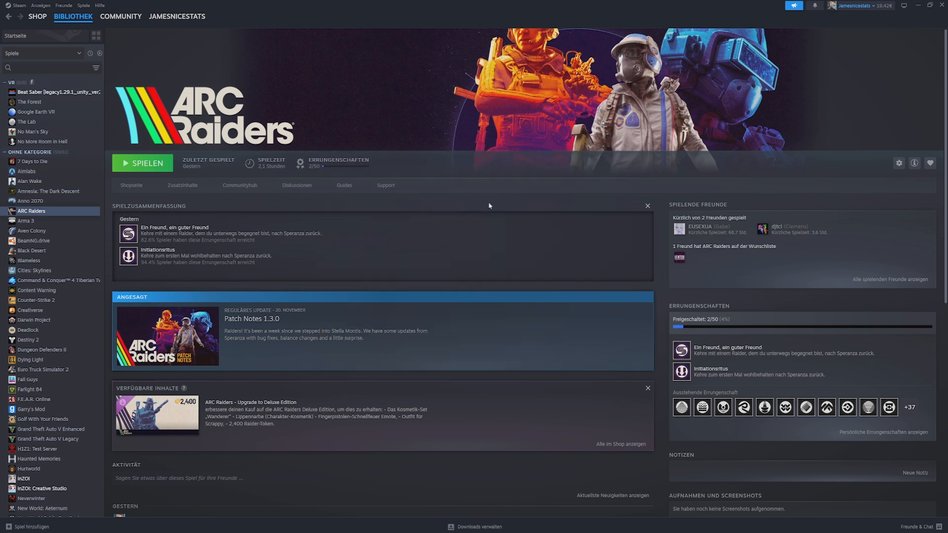
{"action": "left_click", "coordinate": [142, 163]}
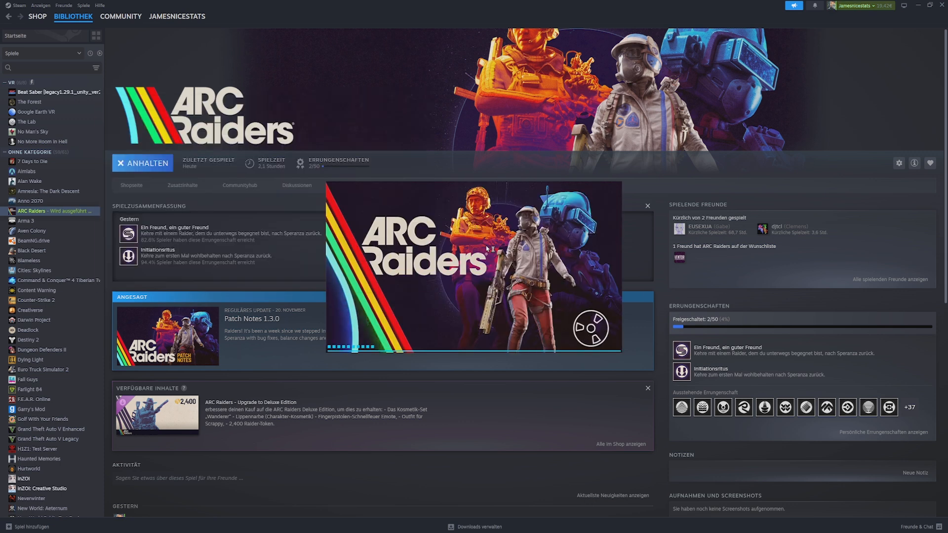
Step: Click Spielen and let ARC Raiders load to its English main menu
{"action": "left_click", "coordinate": [143, 162]}
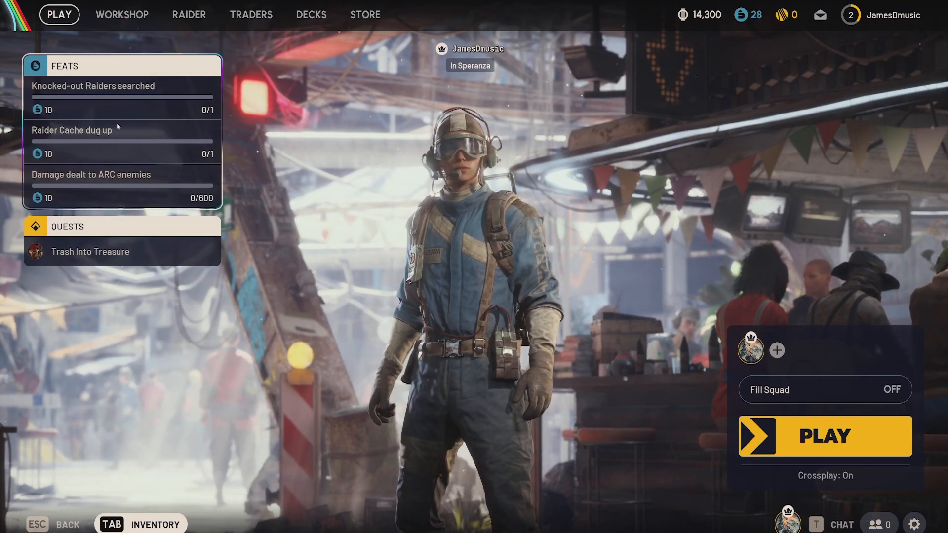